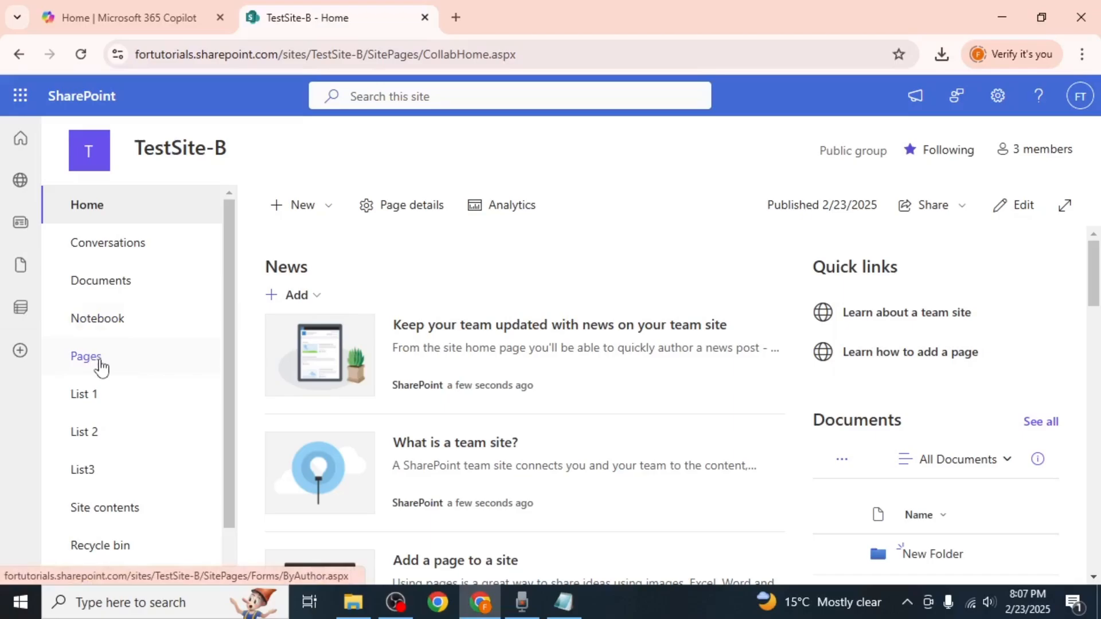
- Open New-Page.aspx from TestSite-B's Site Pages library
{"action": "left_click", "coordinate": [85, 356]}
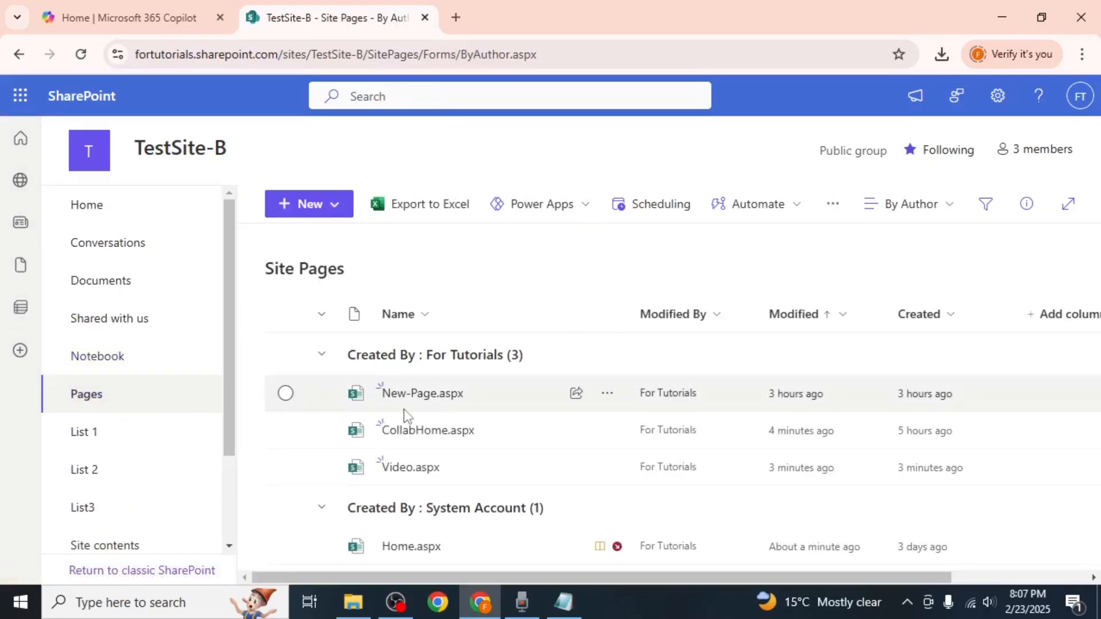
{"action": "left_click", "coordinate": [420, 393]}
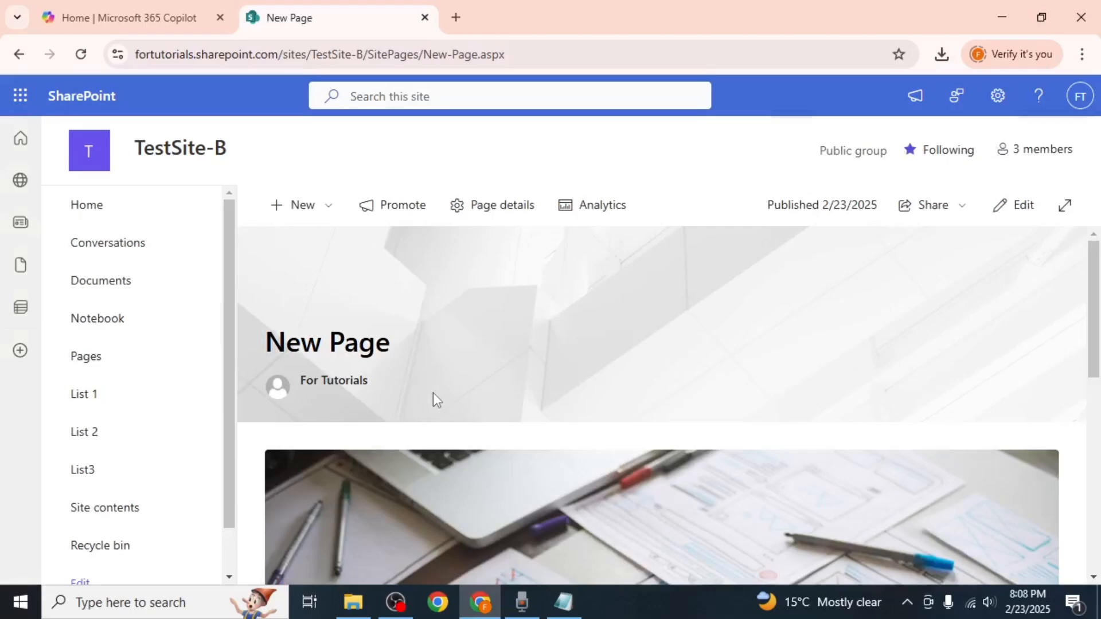
{"action": "mouse_move", "coordinate": [1022, 204]}
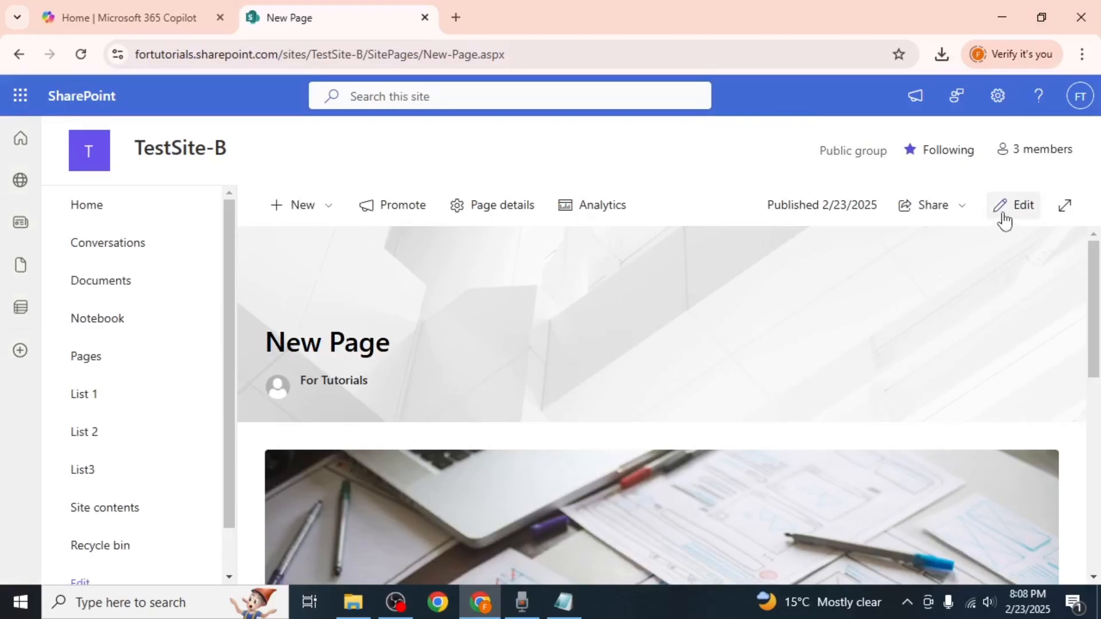
- Put New Page in edit mode and show section layout options below the image
{"action": "left_click", "coordinate": [1013, 205]}
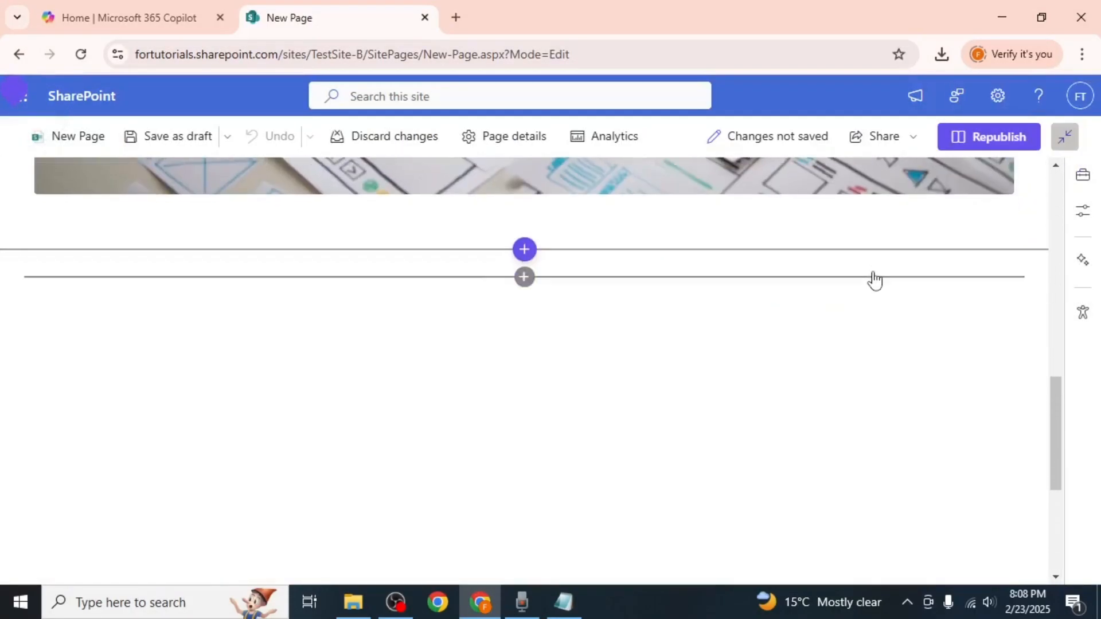
{"action": "scroll", "scroll_direction": "down", "scroll_amount": 3}
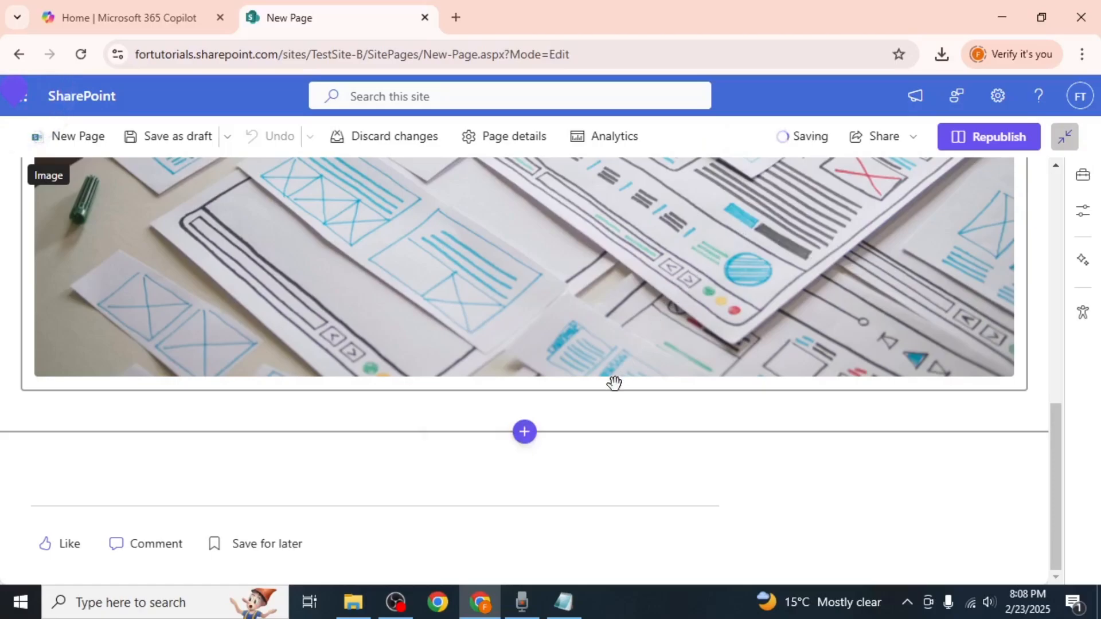
{"action": "left_click", "coordinate": [523, 431]}
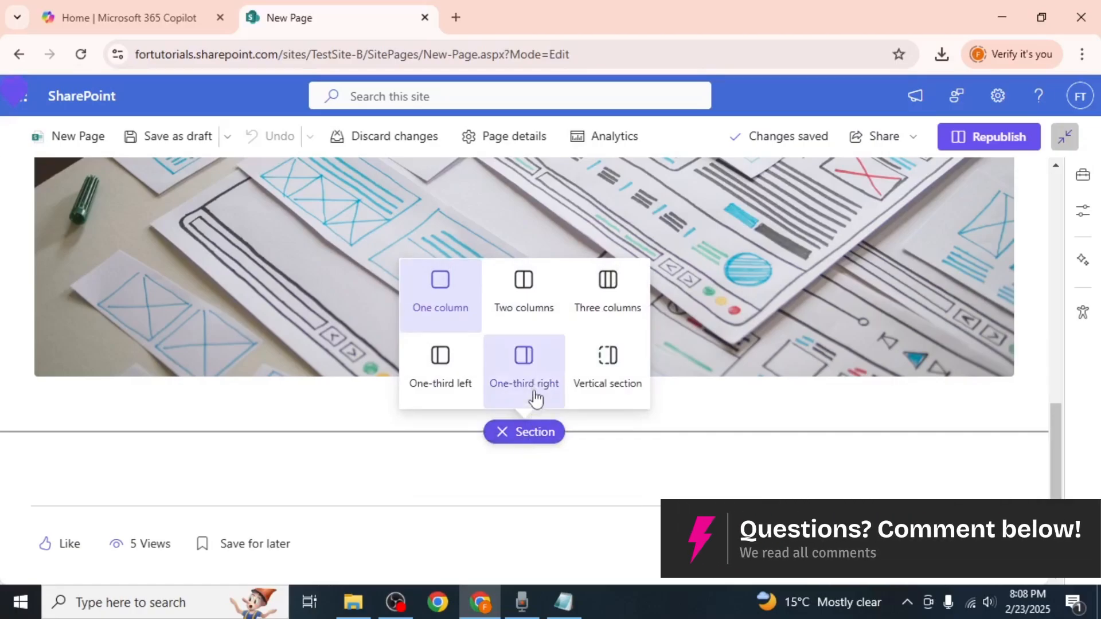
- Add a One-third right section and start a File and Media part in column one
{"action": "left_click", "coordinate": [523, 365]}
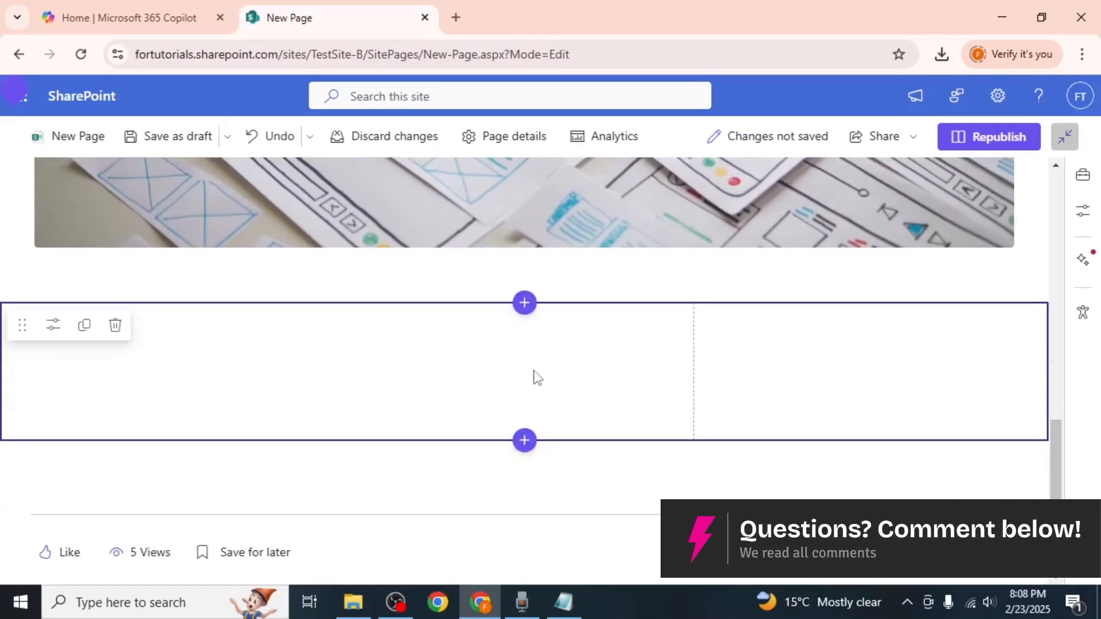
{"action": "mouse_move", "coordinate": [354, 331]}
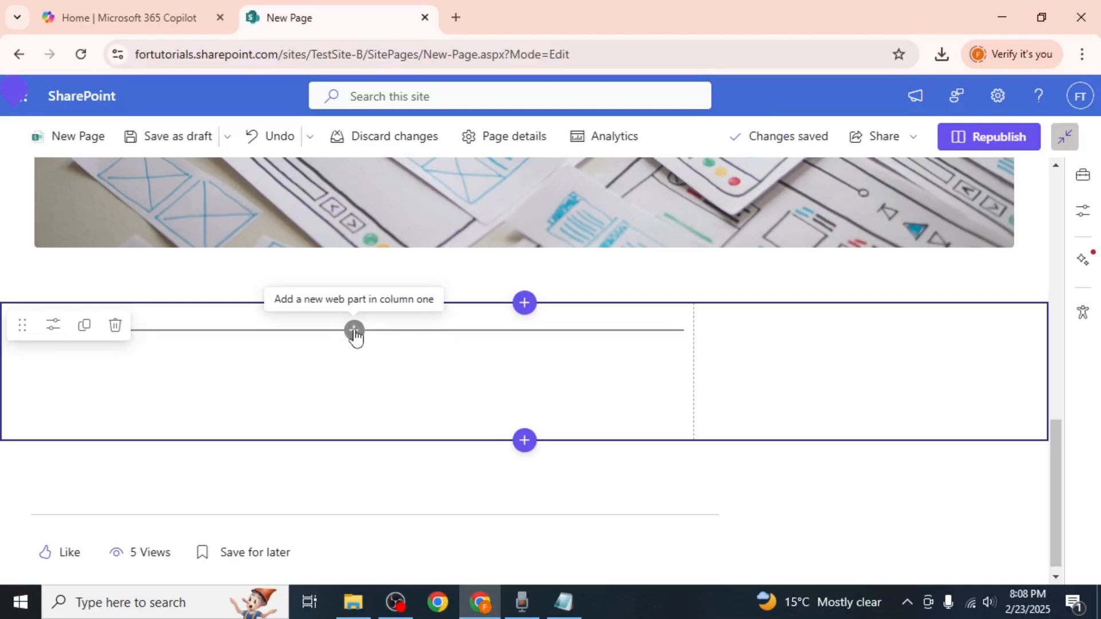
{"action": "left_click", "coordinate": [353, 331]}
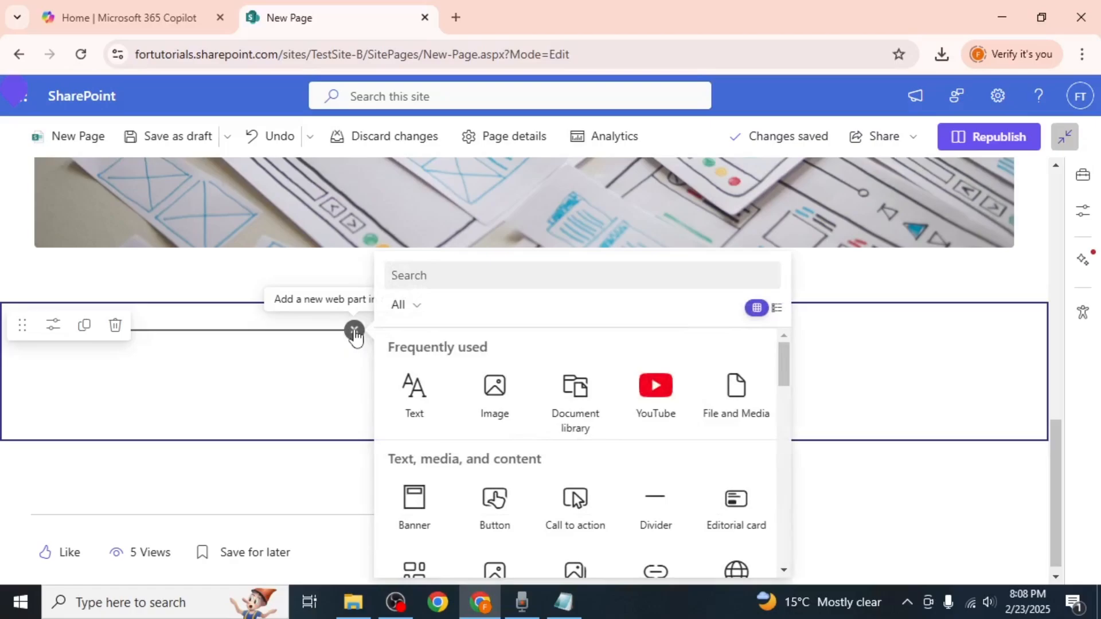
{"action": "mouse_move", "coordinate": [575, 393]}
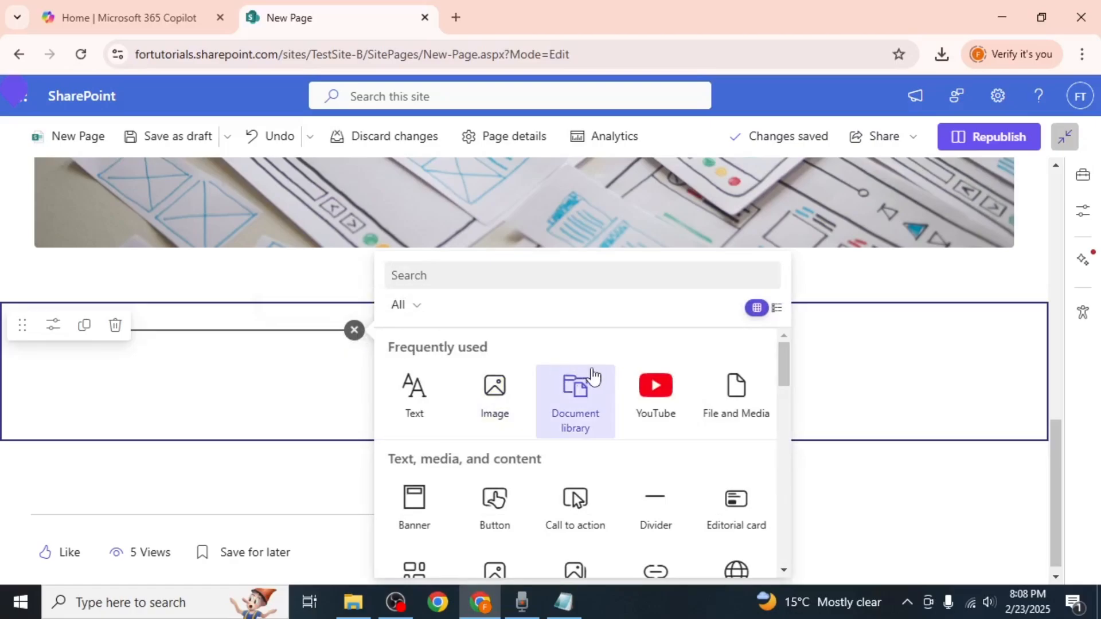
{"action": "scroll", "scroll_direction": "down", "scroll_amount": 3}
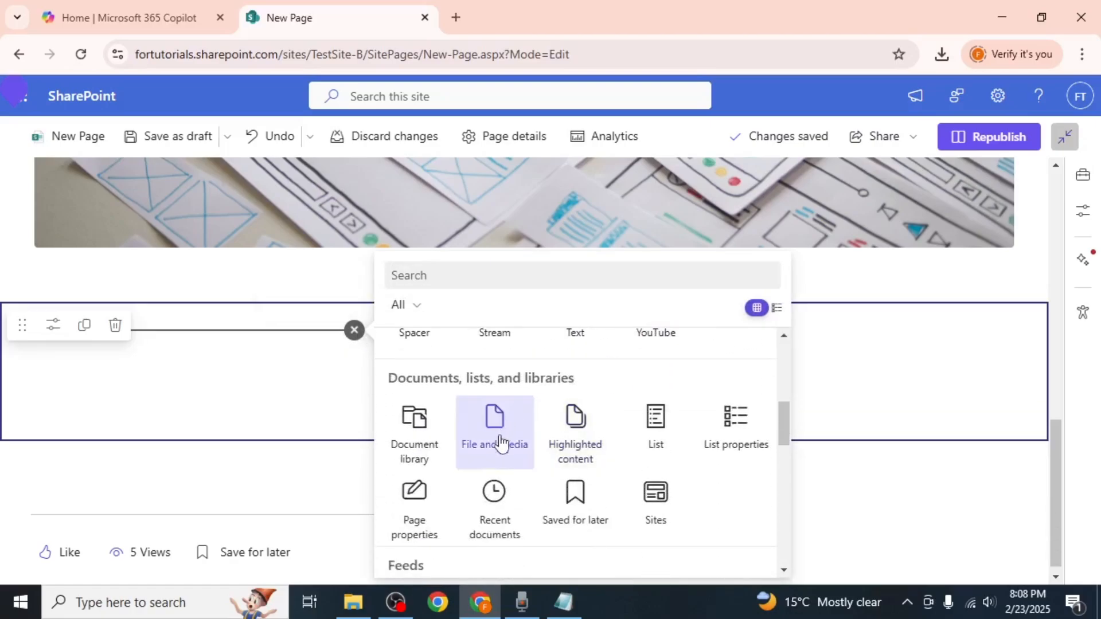
{"action": "left_click", "coordinate": [493, 431]}
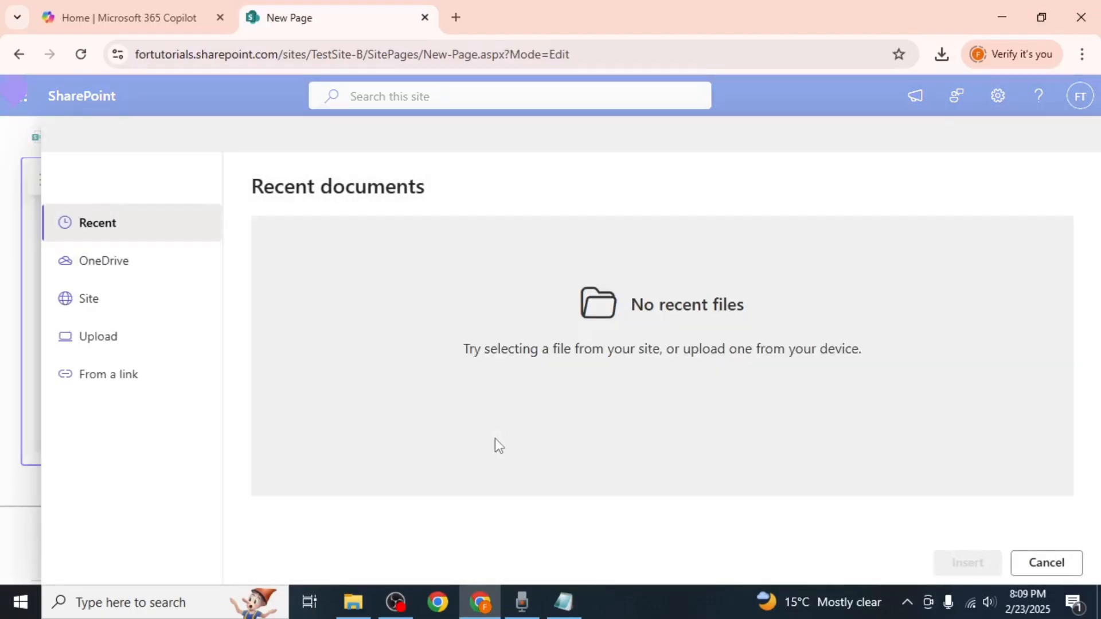
{"action": "mouse_move", "coordinate": [402, 381]}
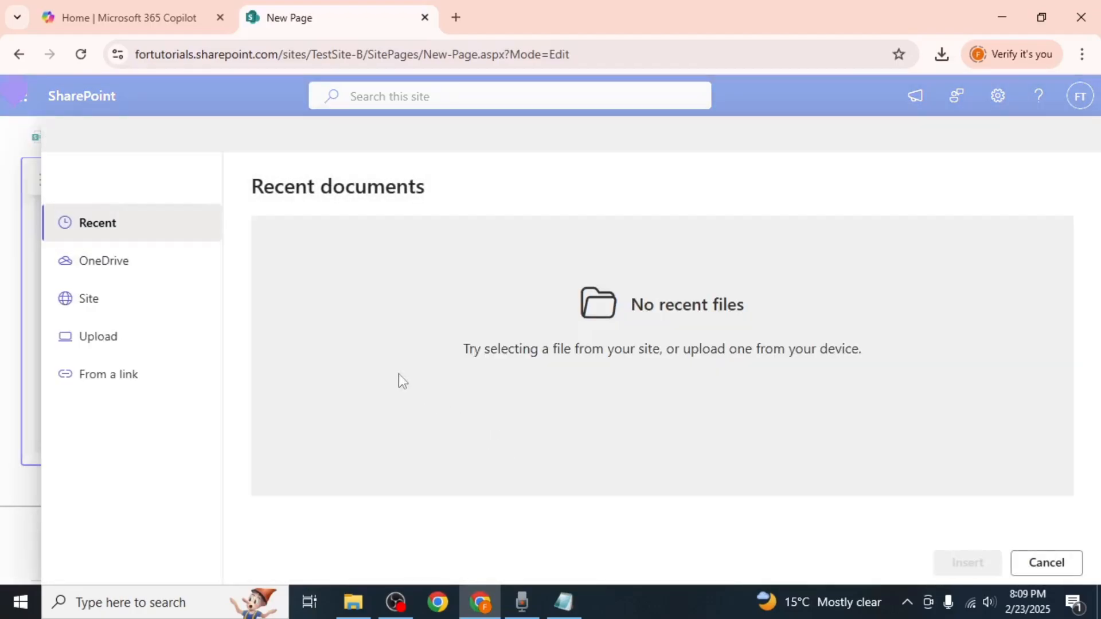
- Upload Upload.mp4 as an embedded video, test playback, and republish the page
{"action": "left_click", "coordinate": [88, 298]}
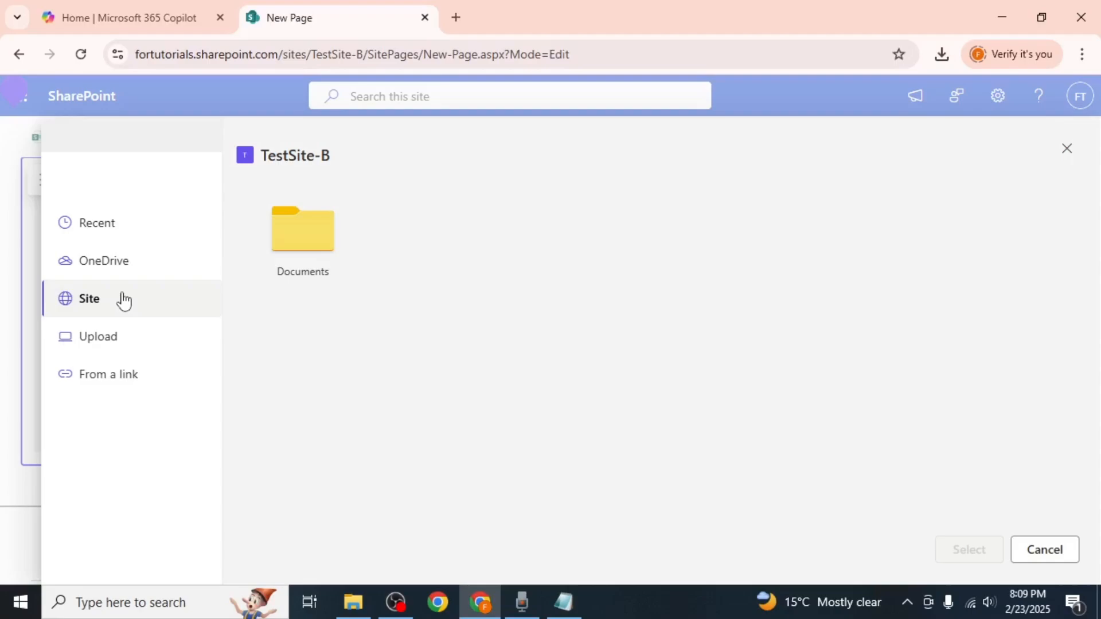
{"action": "mouse_move", "coordinate": [121, 303]}
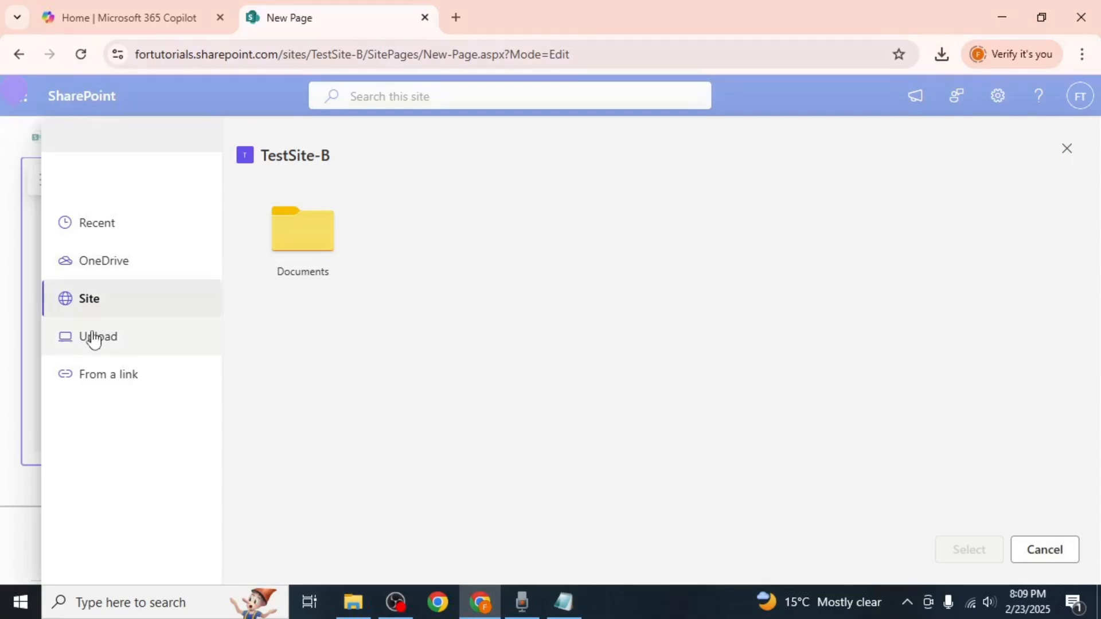
{"action": "left_click", "coordinate": [97, 337]}
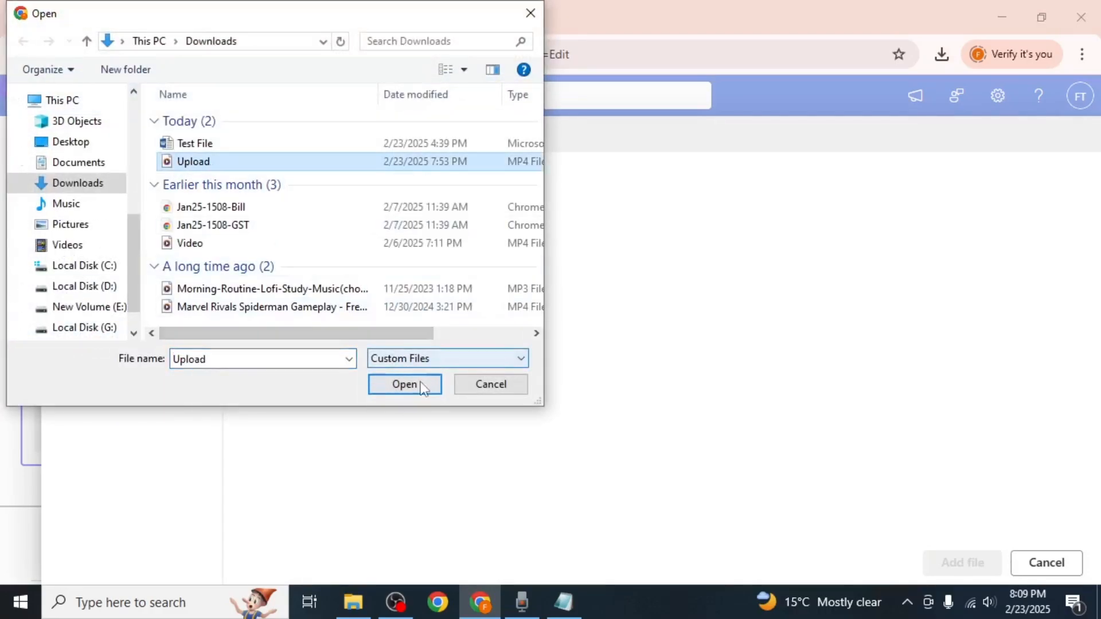
{"action": "left_click", "coordinate": [404, 384]}
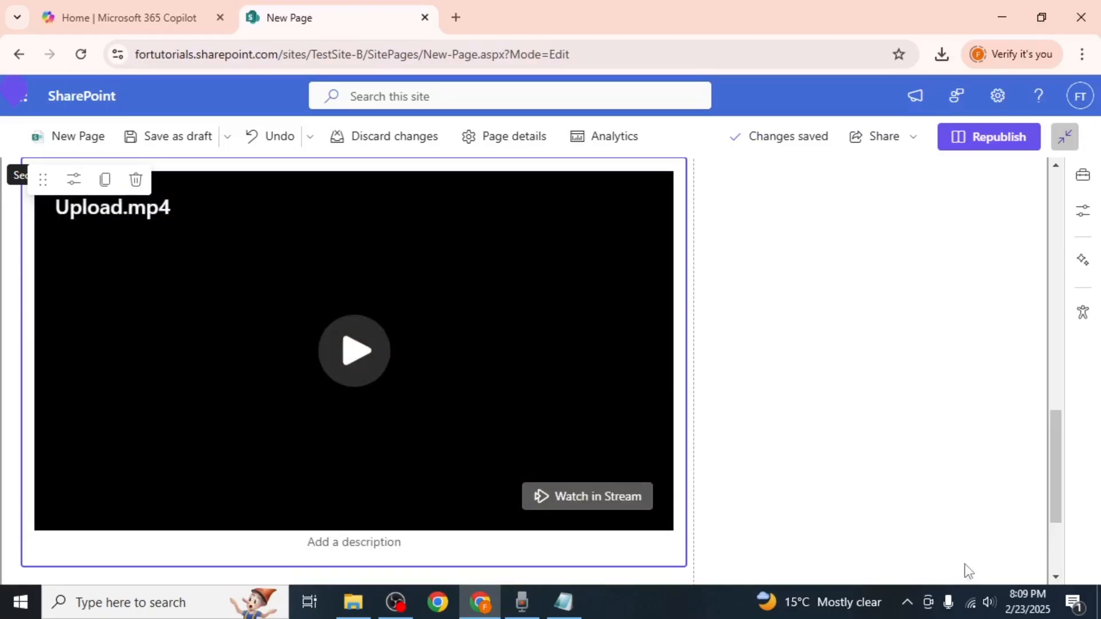
{"action": "left_click", "coordinate": [354, 351]}
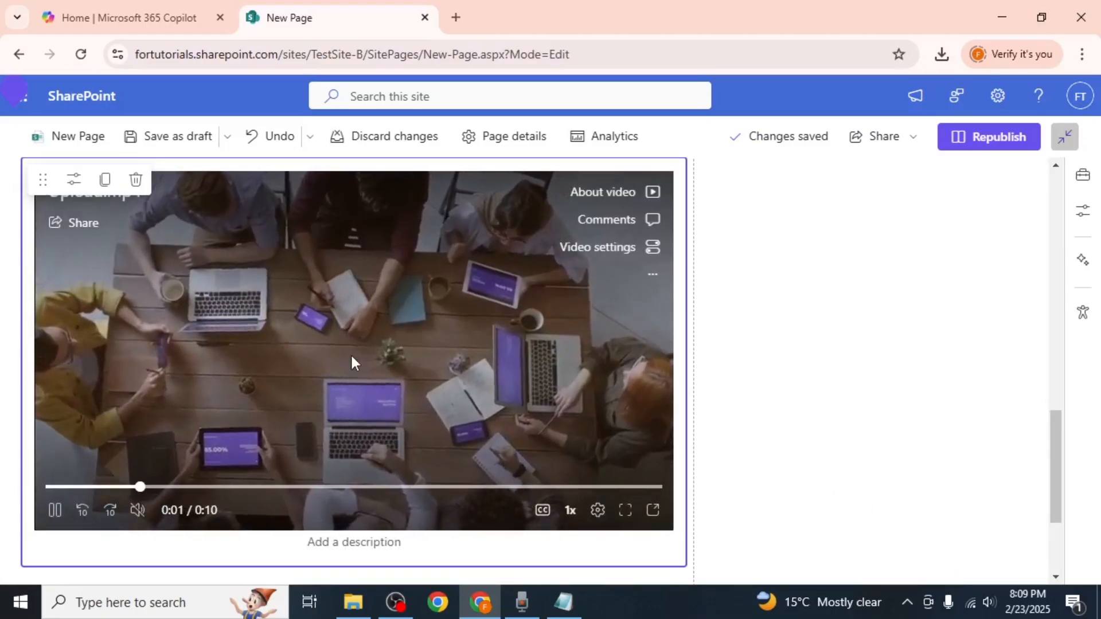
{"action": "mouse_move", "coordinate": [995, 137]}
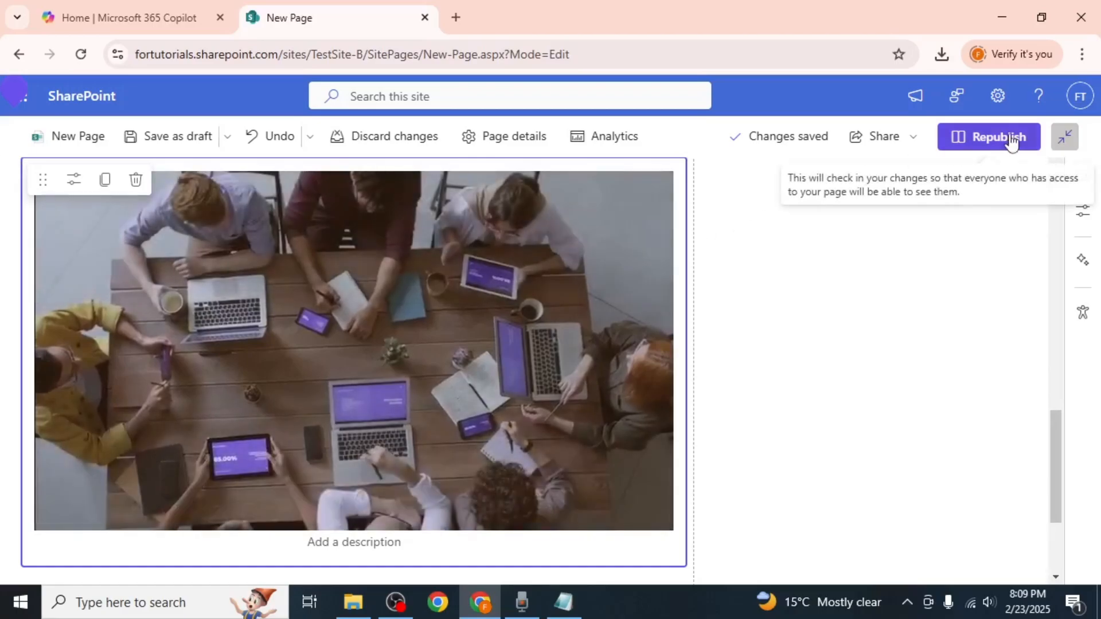
{"action": "left_click", "coordinate": [989, 136]}
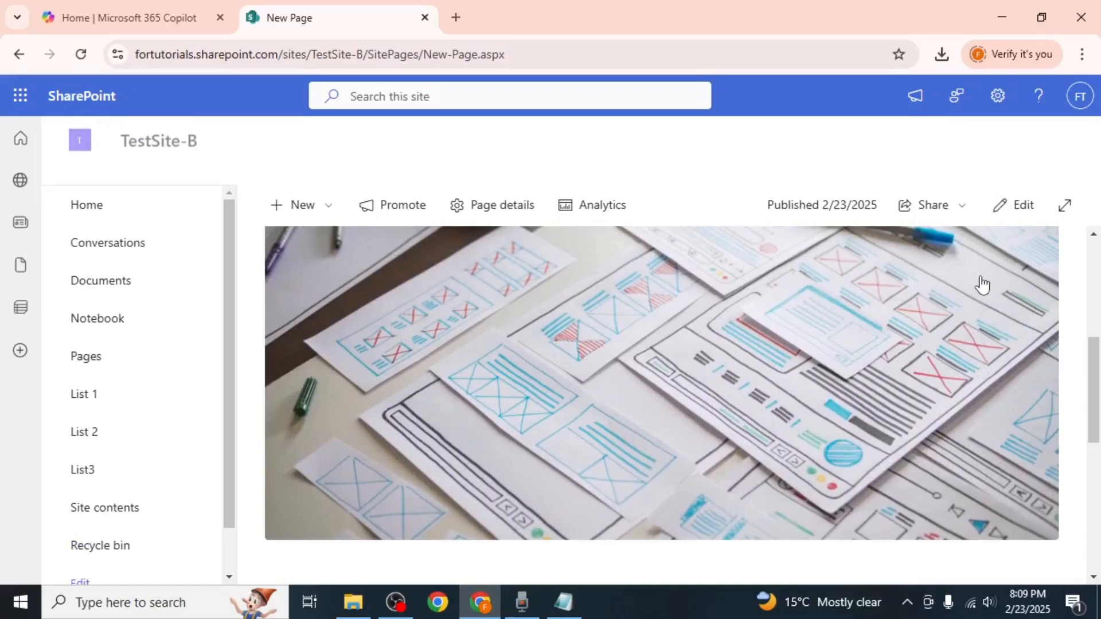
- Scroll the published New Page and start the embedded video player
{"action": "scroll", "scroll_direction": "down", "scroll_amount": 3}
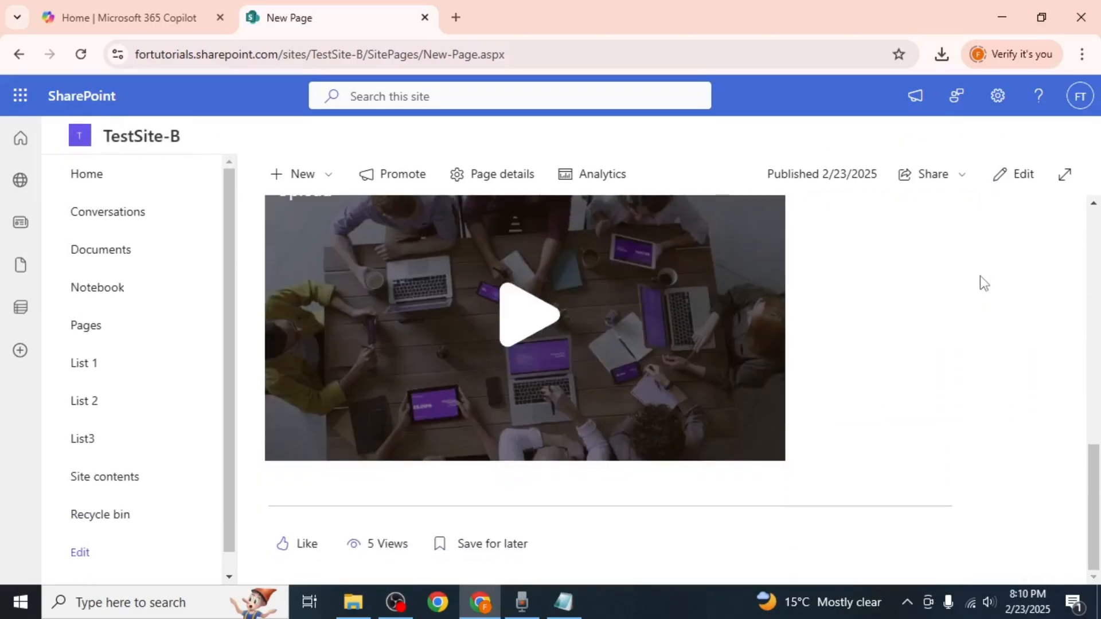
{"action": "left_click", "coordinate": [525, 313]}
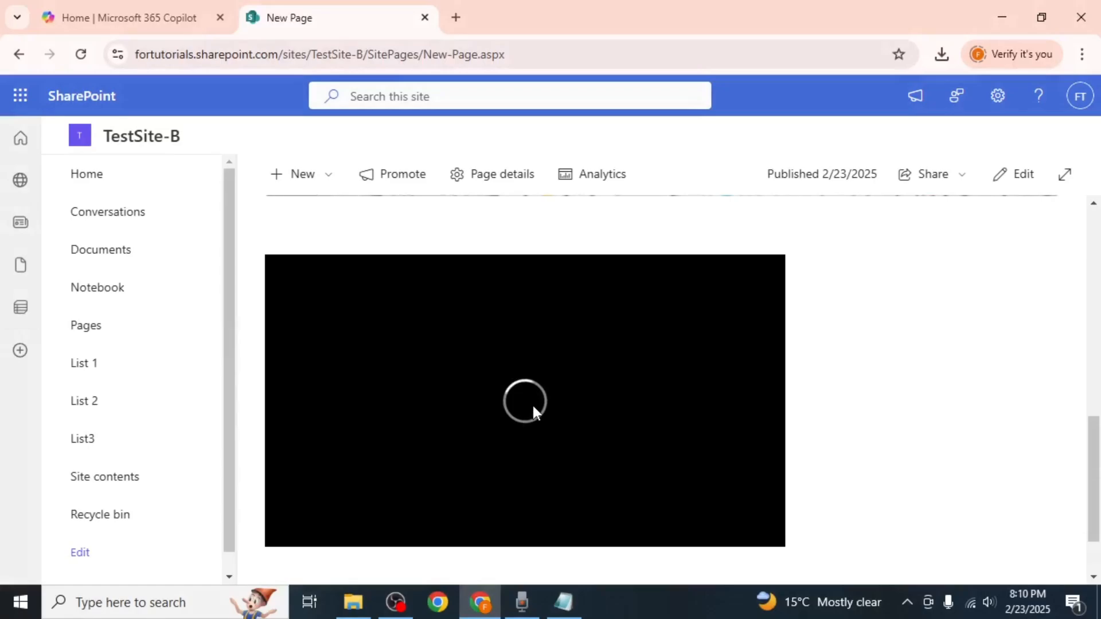